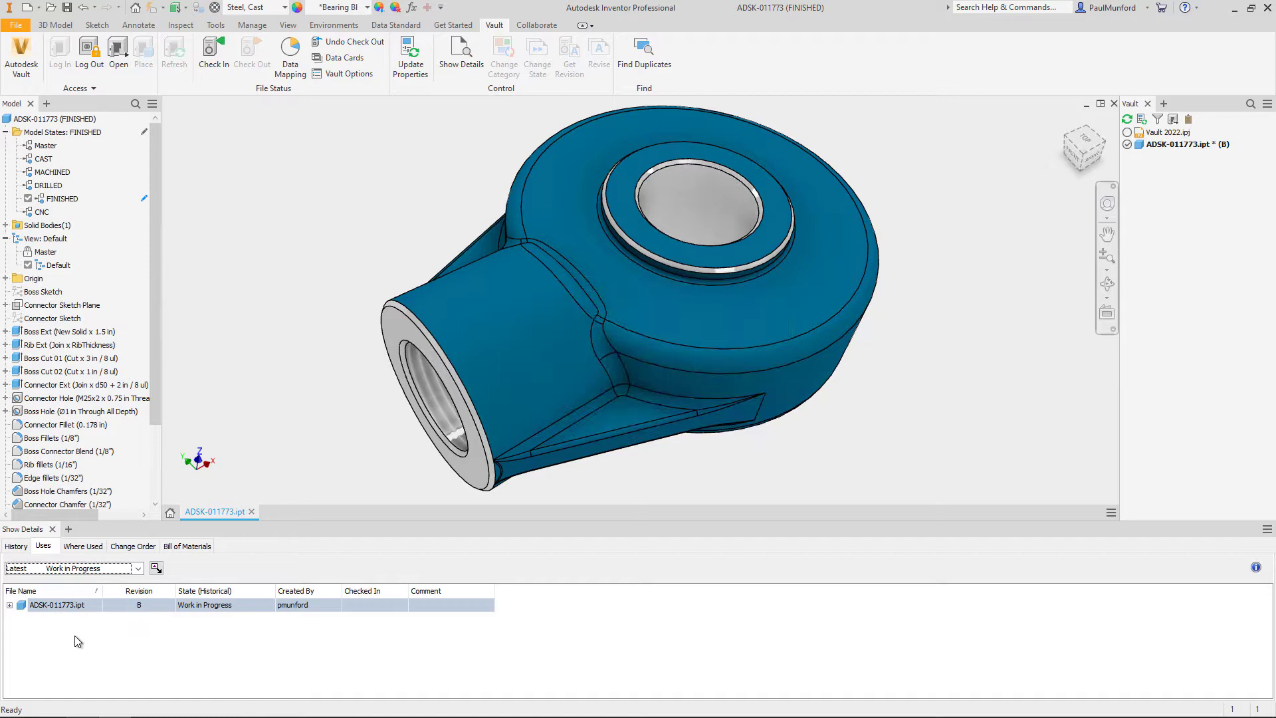
Check Where Used for ADSK-011773, then view its Bill of Materials and the item row's options
left_click(83, 547)
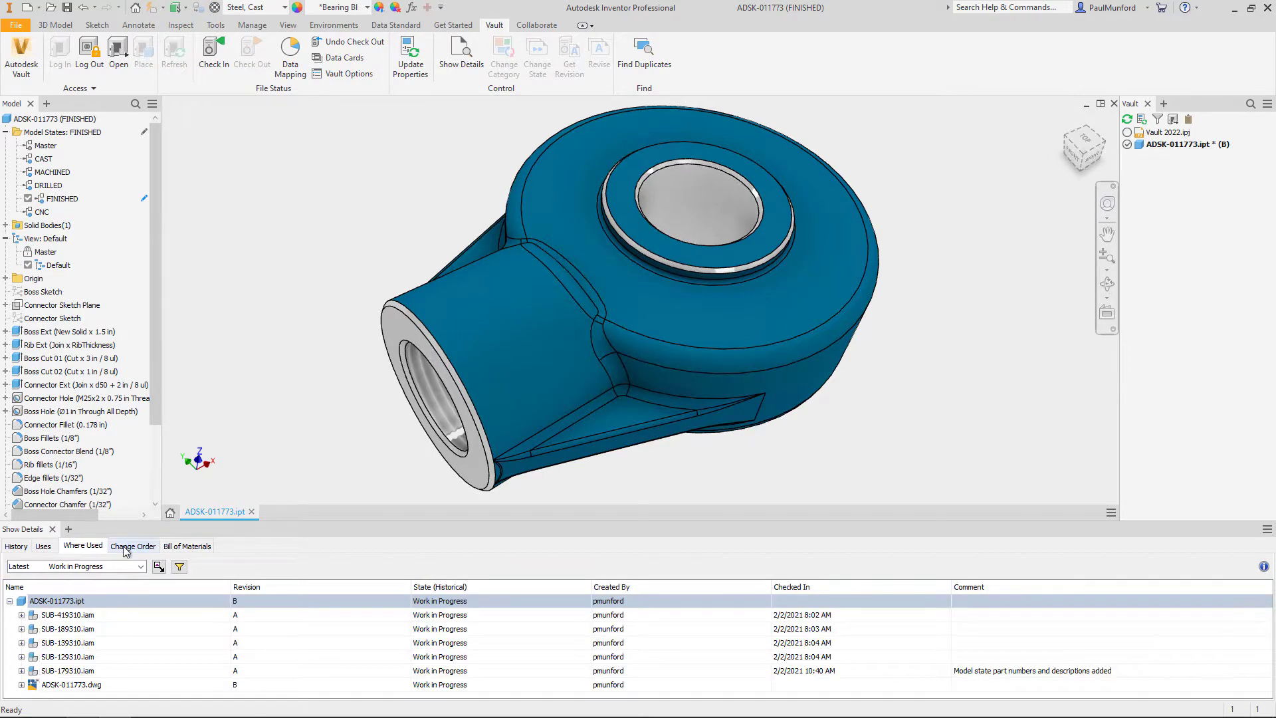
left_click(186, 545)
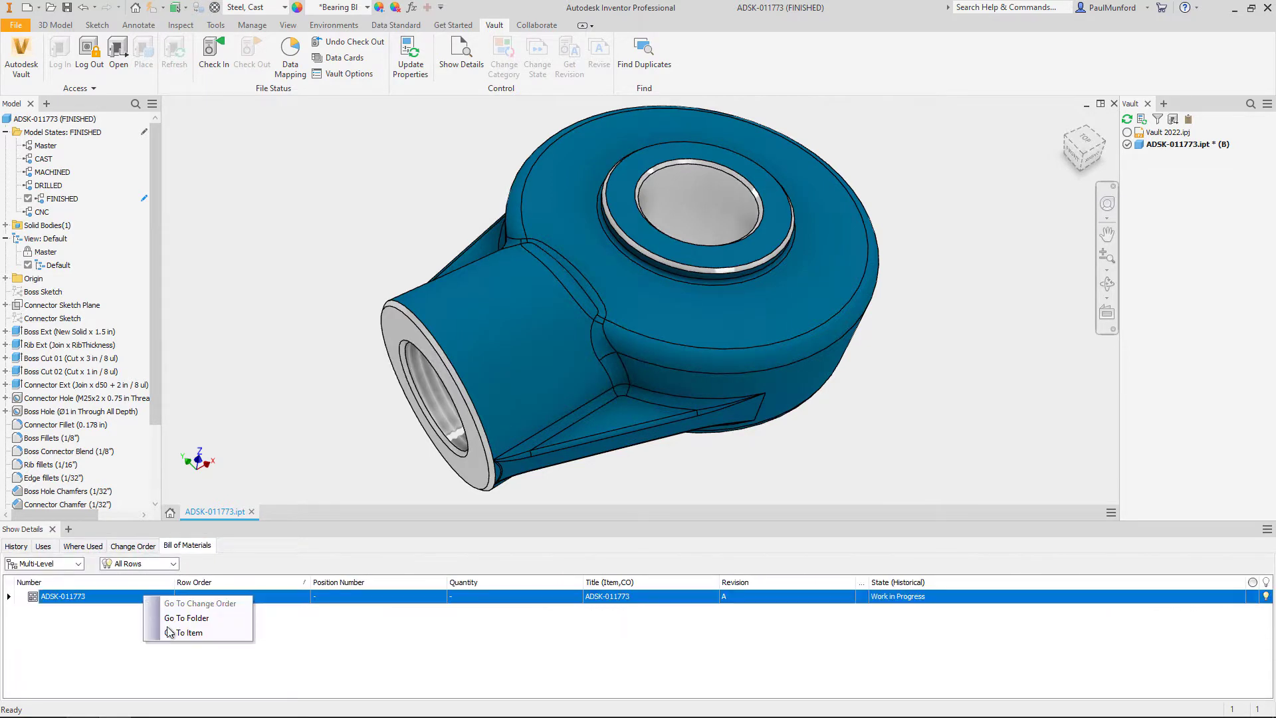
left_click(190, 633)
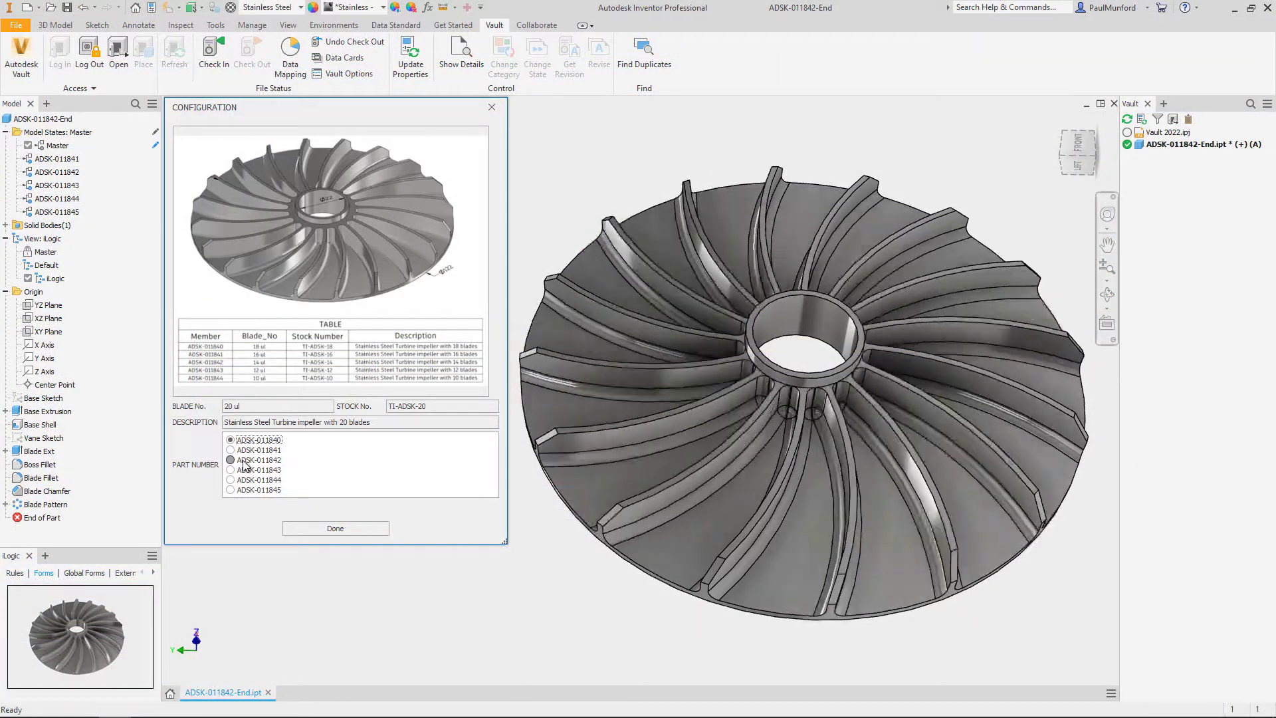
Configure the impeller as part number ADSK-011845 and activate another gearbox model state
left_click(230, 489)
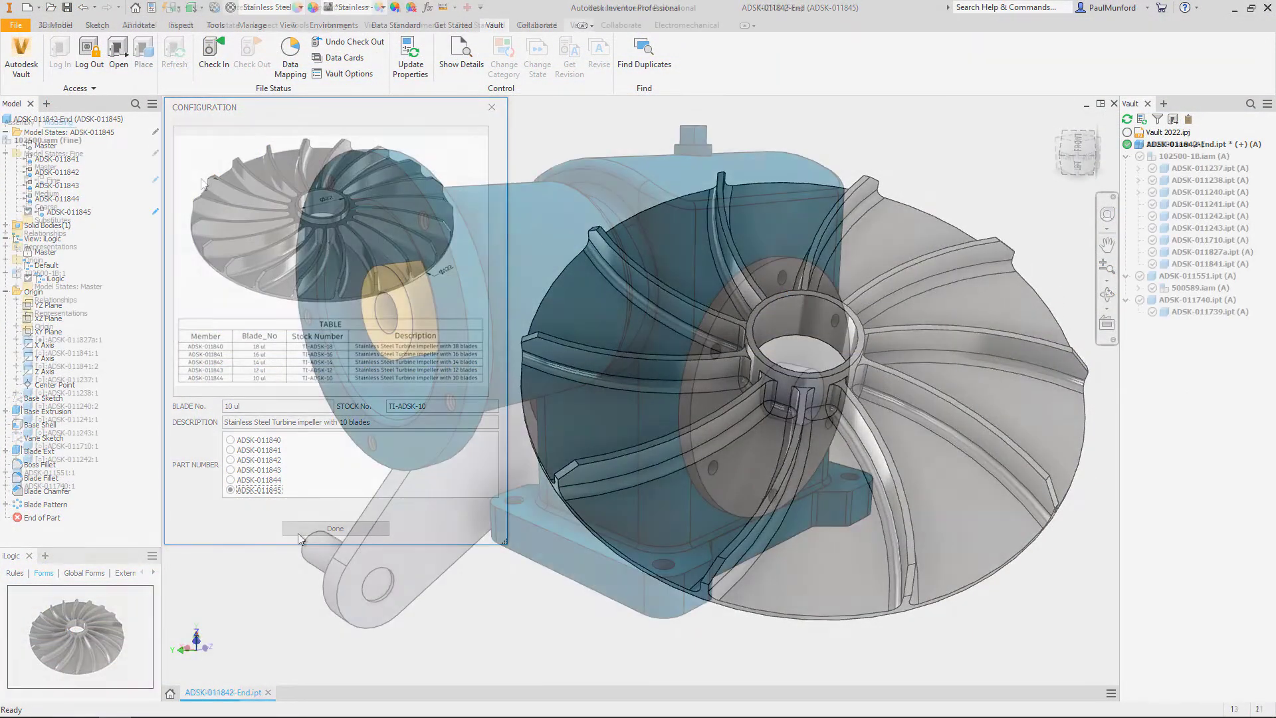
left_click(334, 527)
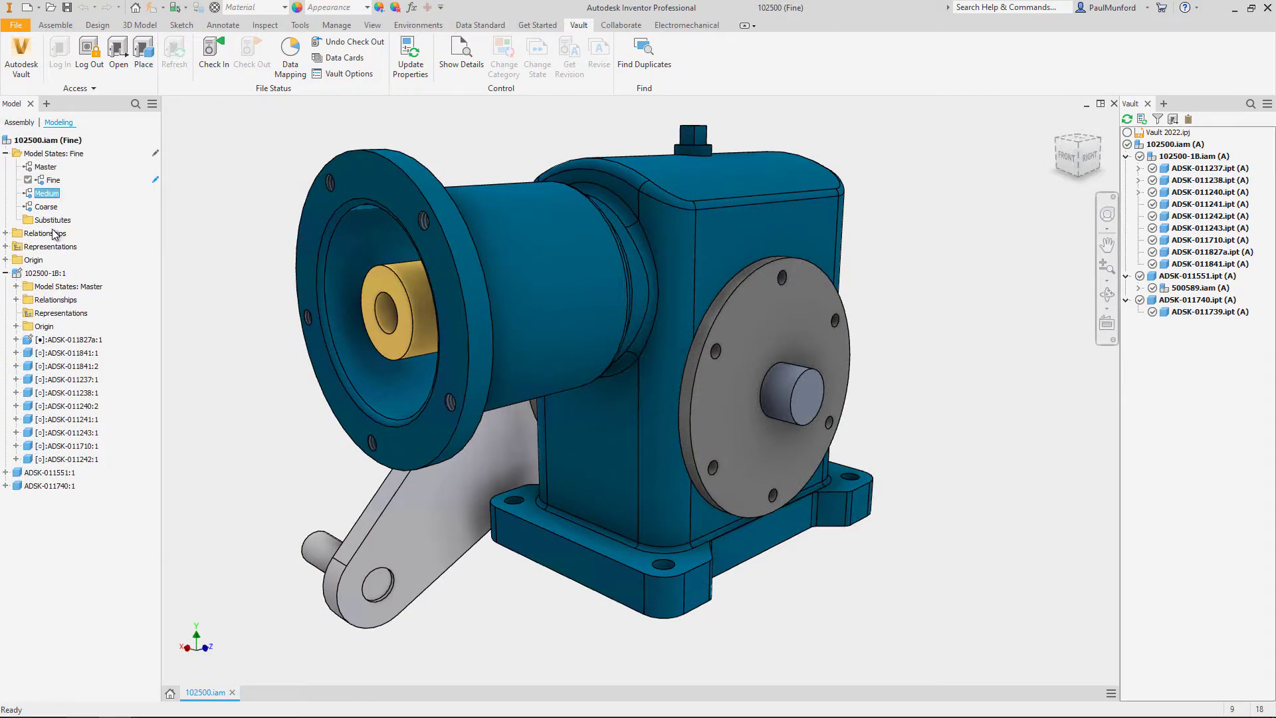
double_click(53, 206)
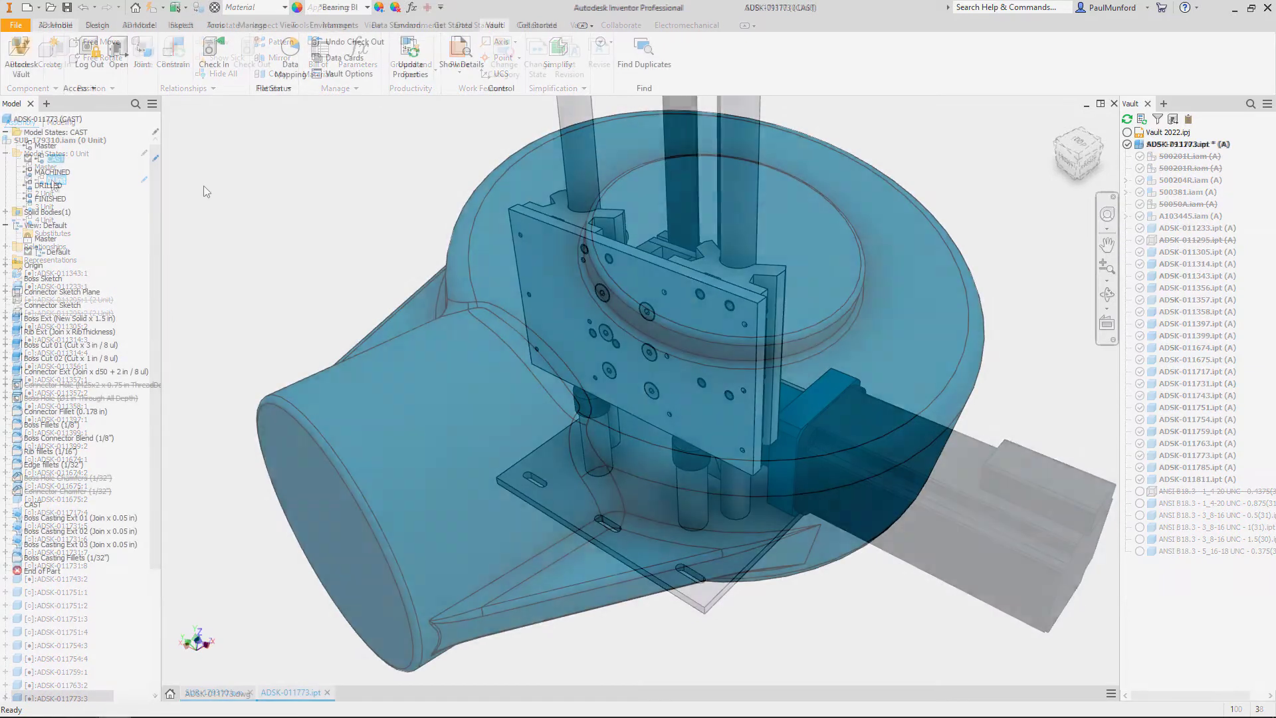
Activate the MACHINED model state of ADSK-011773, then move on to the CNC state
right_click(52, 171)
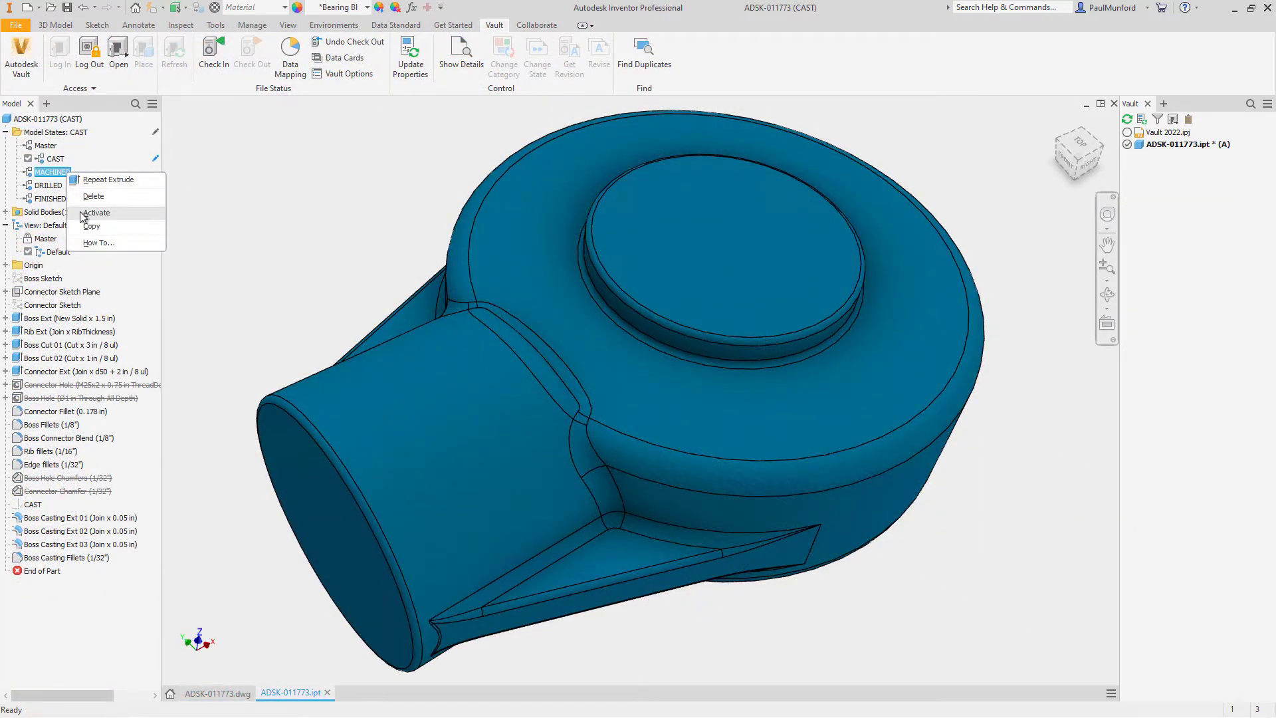
left_click(97, 213)
type("CNC")
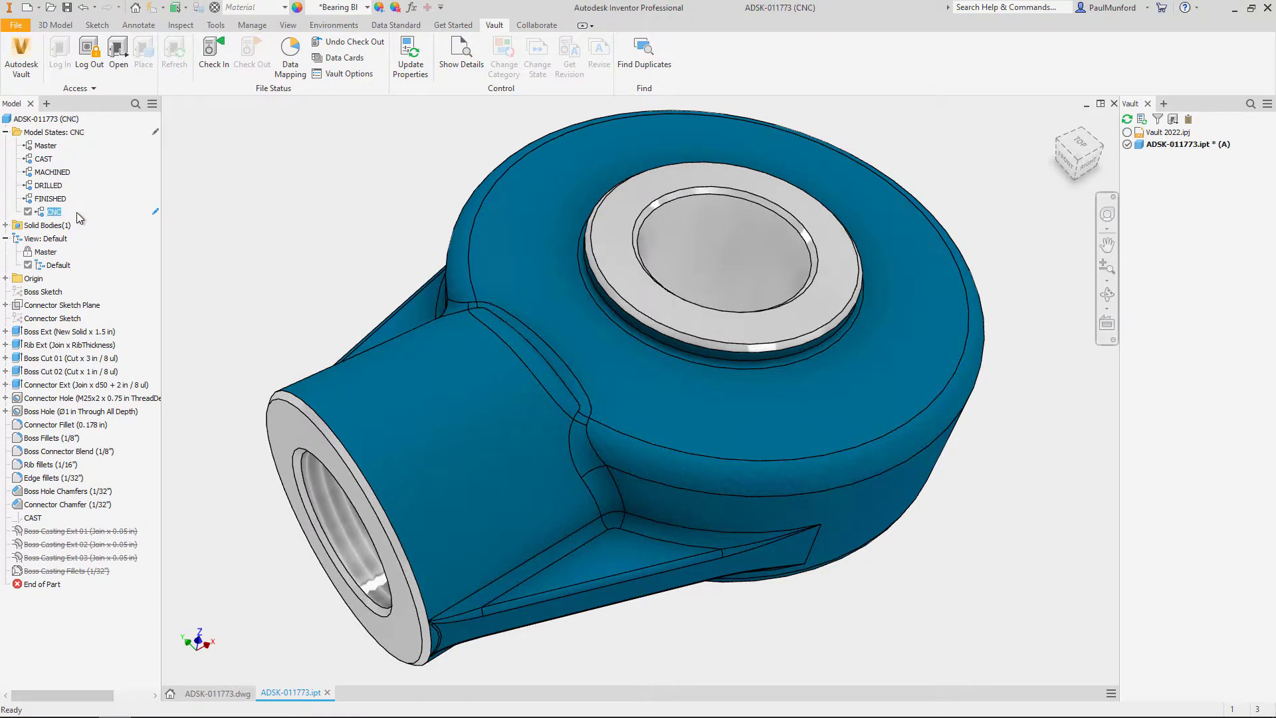
right_click(68, 491)
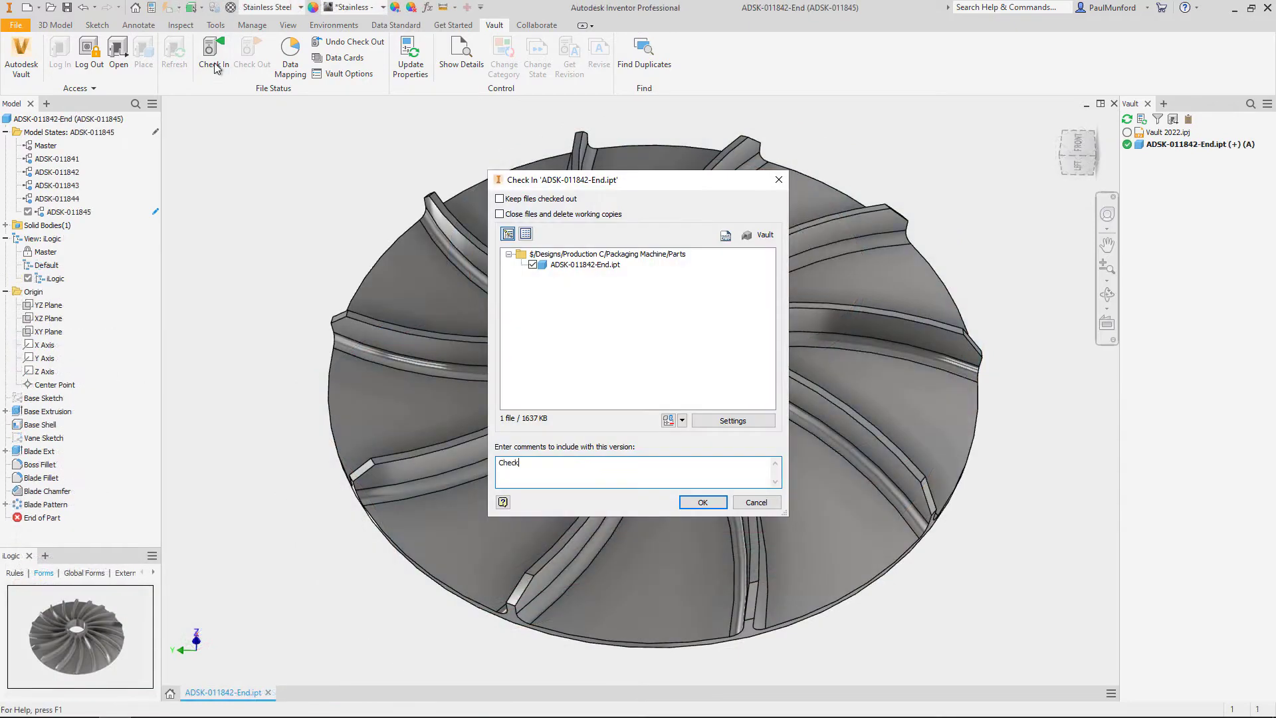
Check in ADSK-011842-End with the comment 'Checked in for item creation'
type("Checked in for item creation")
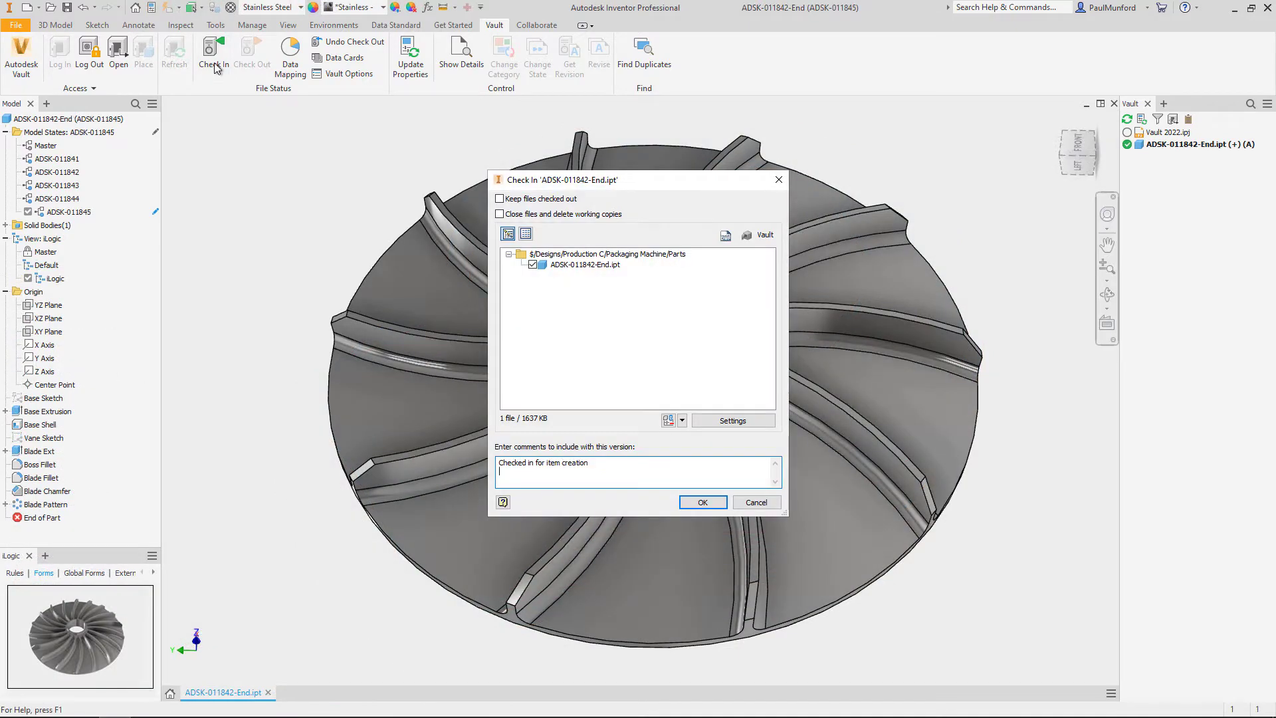
left_click(702, 501)
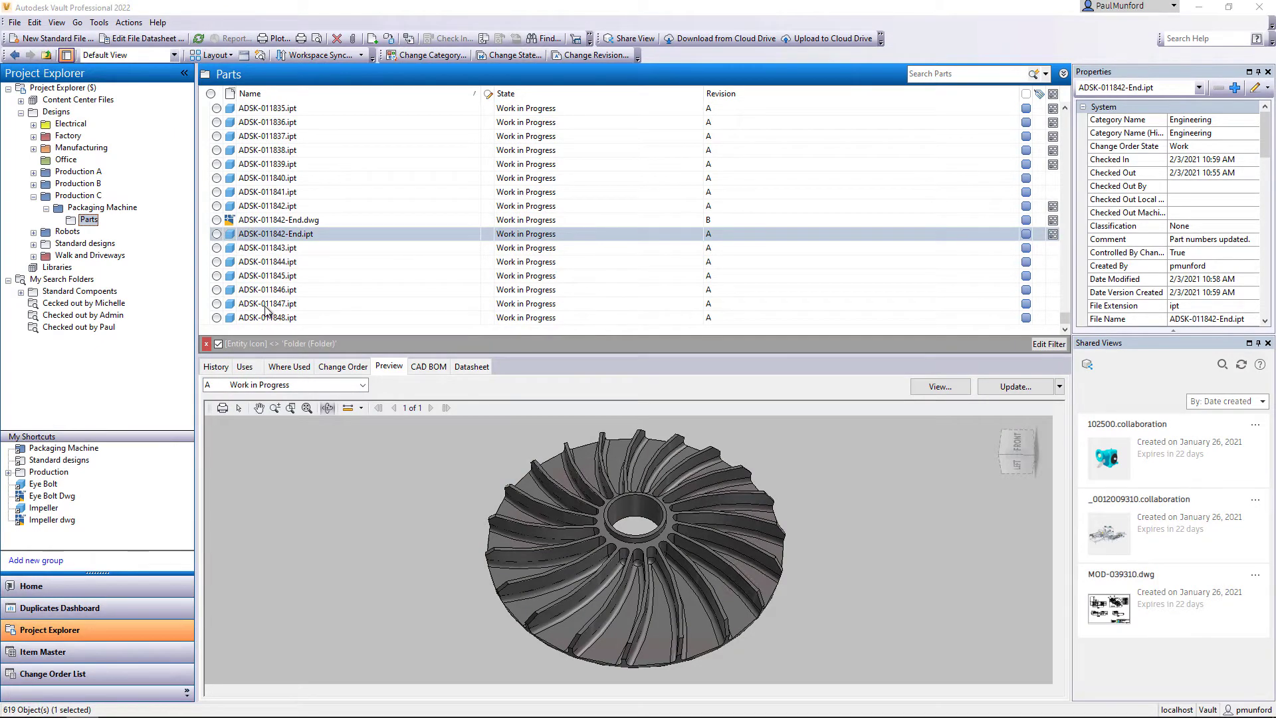
Go to item ADSK-011840-16 from the ADSK-011842-End.ipt file's associated items
right_click(275, 233)
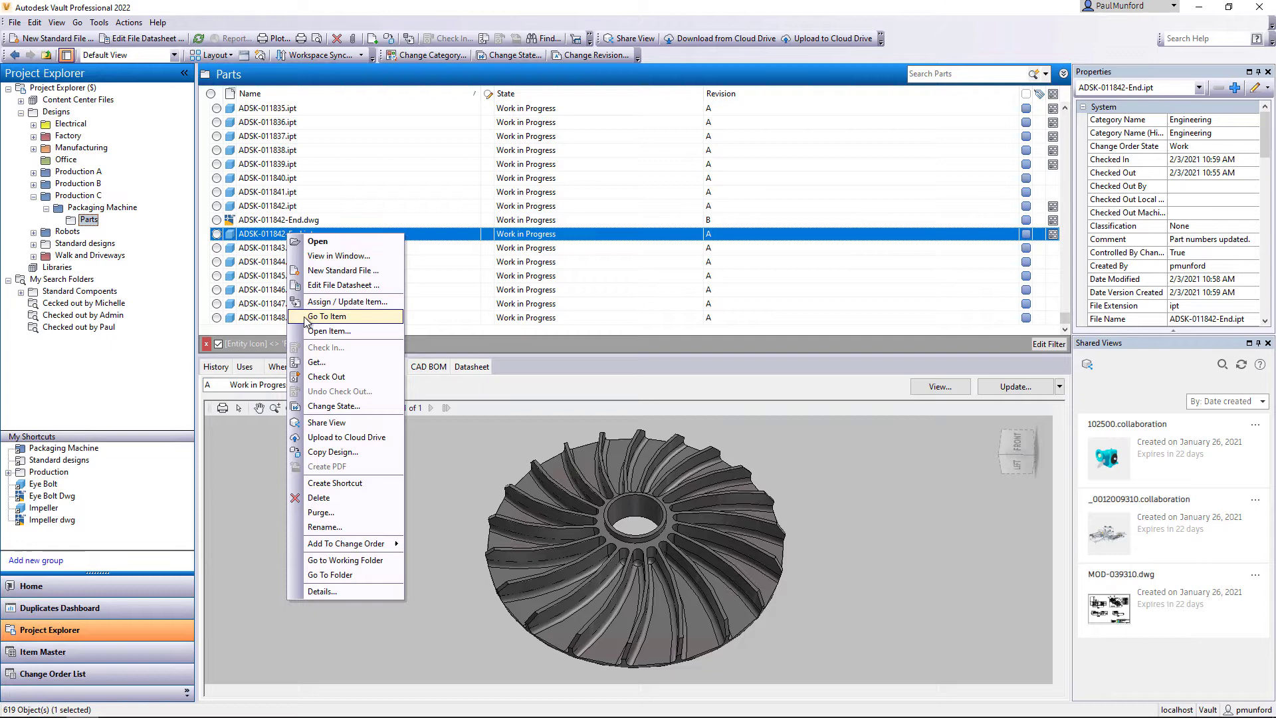
left_click(327, 317)
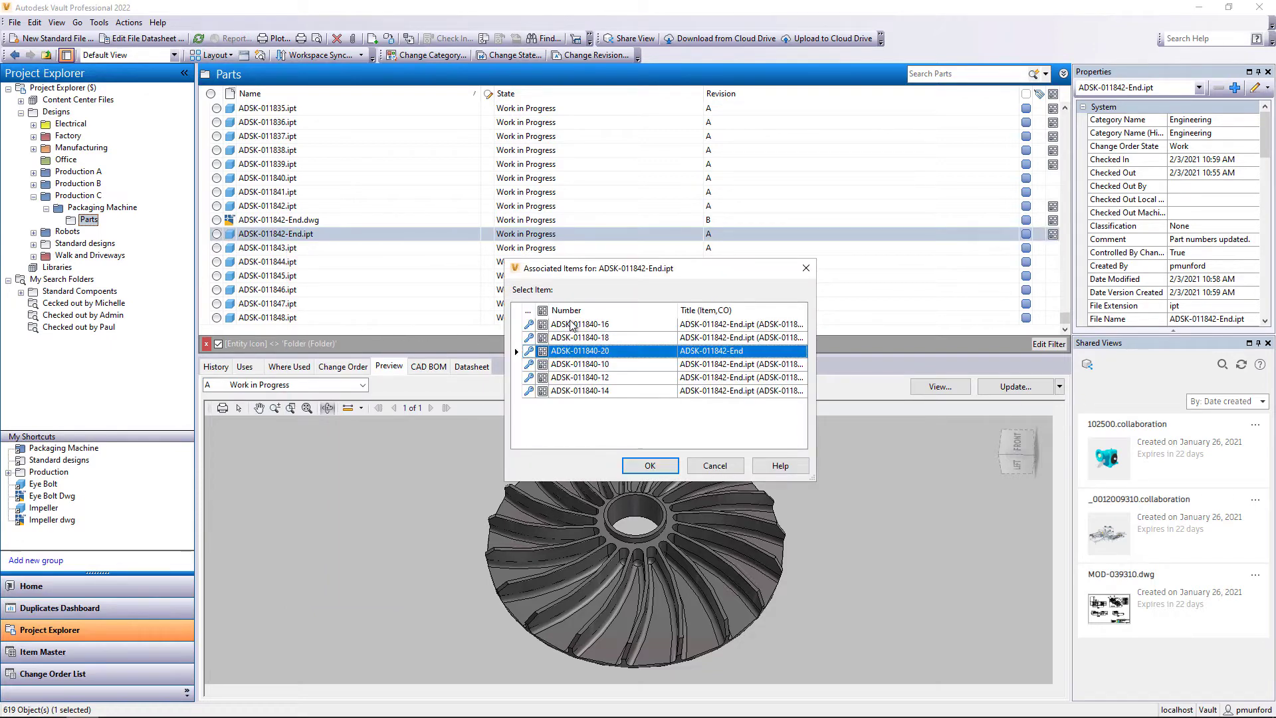
left_click(648, 465)
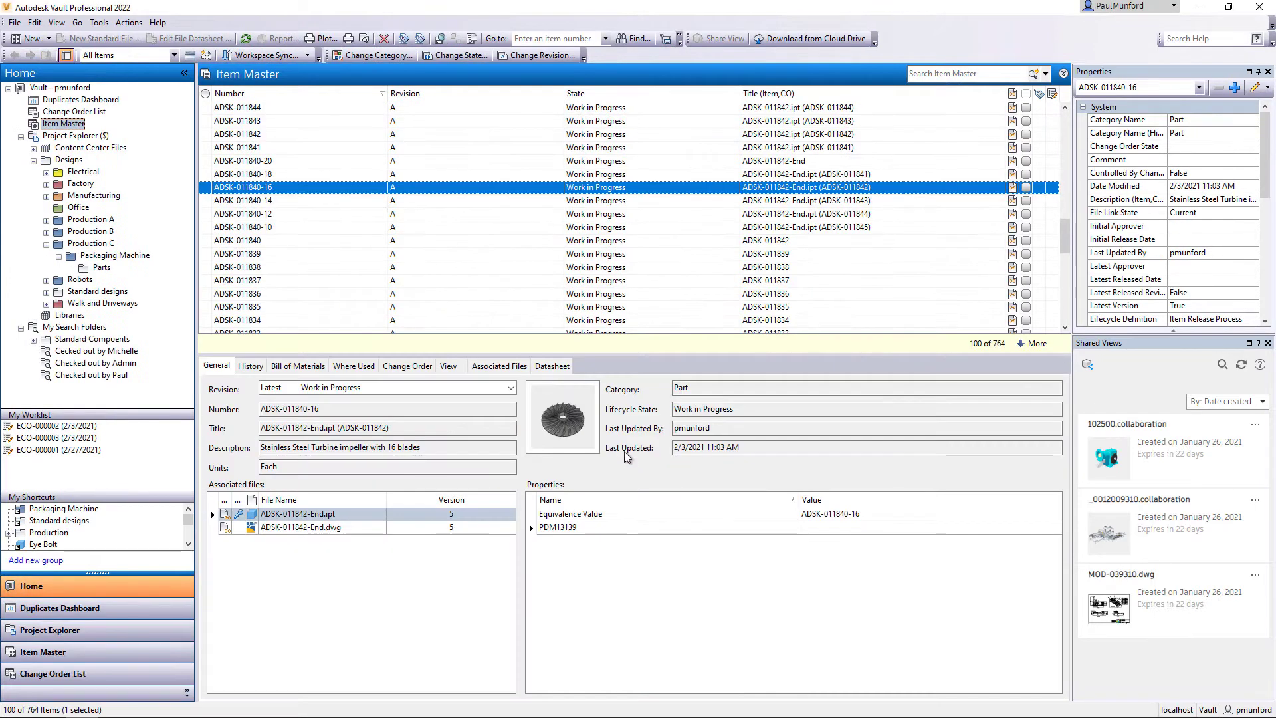
left_click(242, 227)
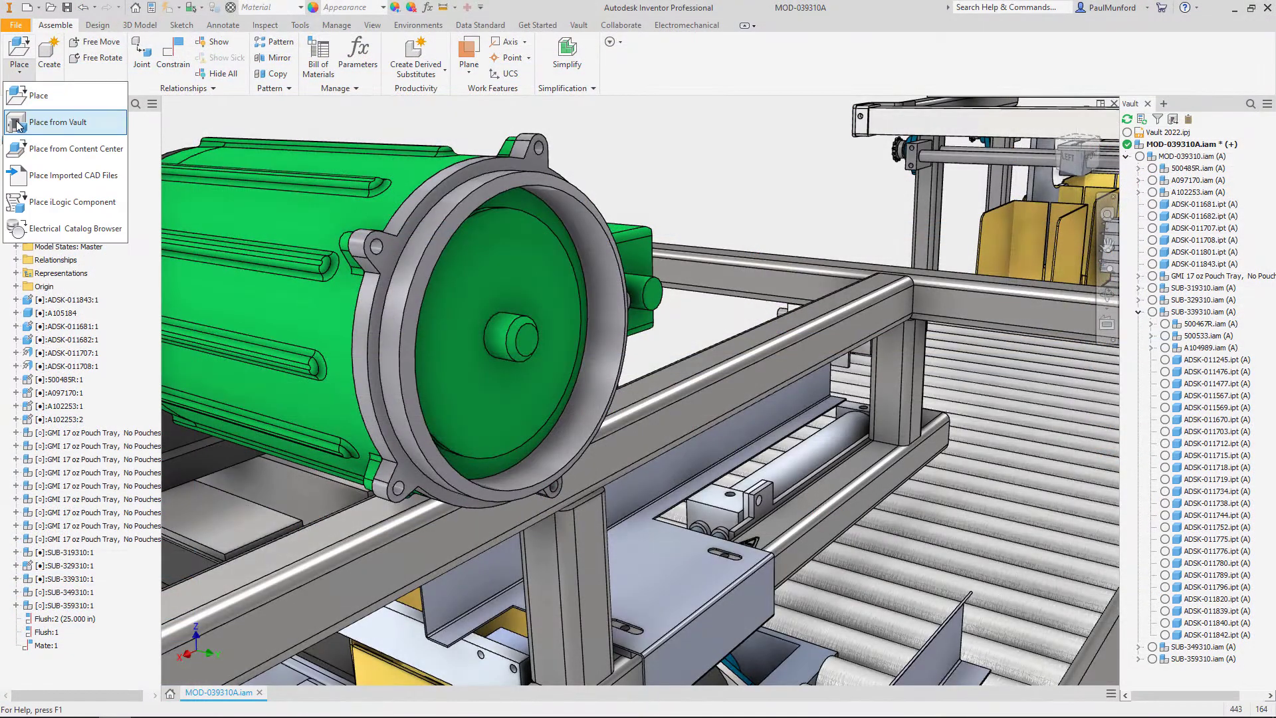
Place ADSK-011842-End.ipt from Vault using its ADSK-011842 model state
left_click(57, 122)
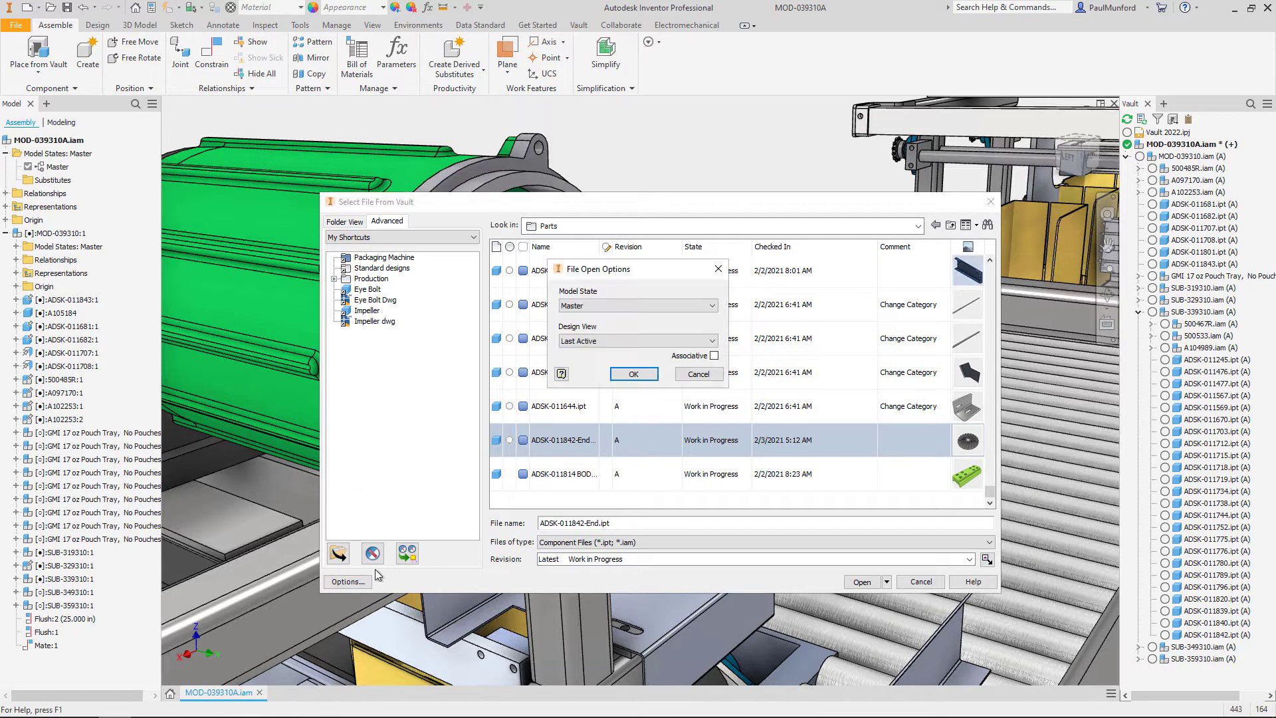
left_click(710, 305)
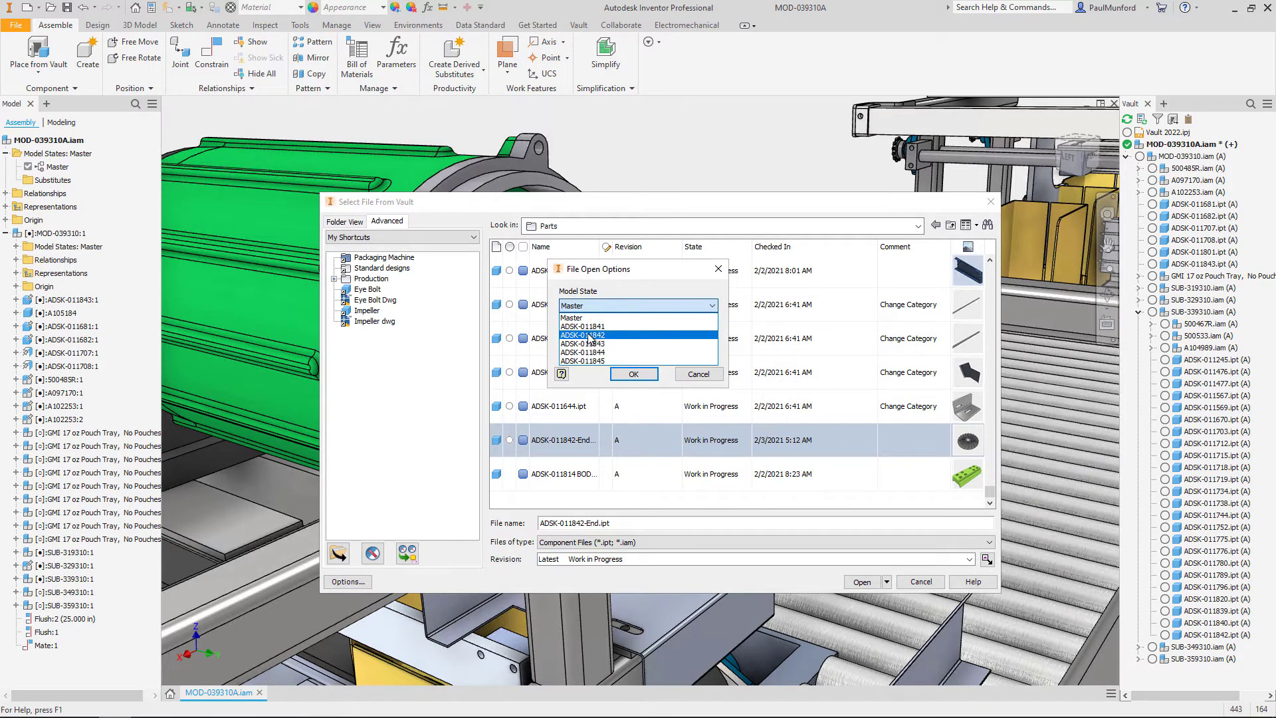
left_click(632, 373)
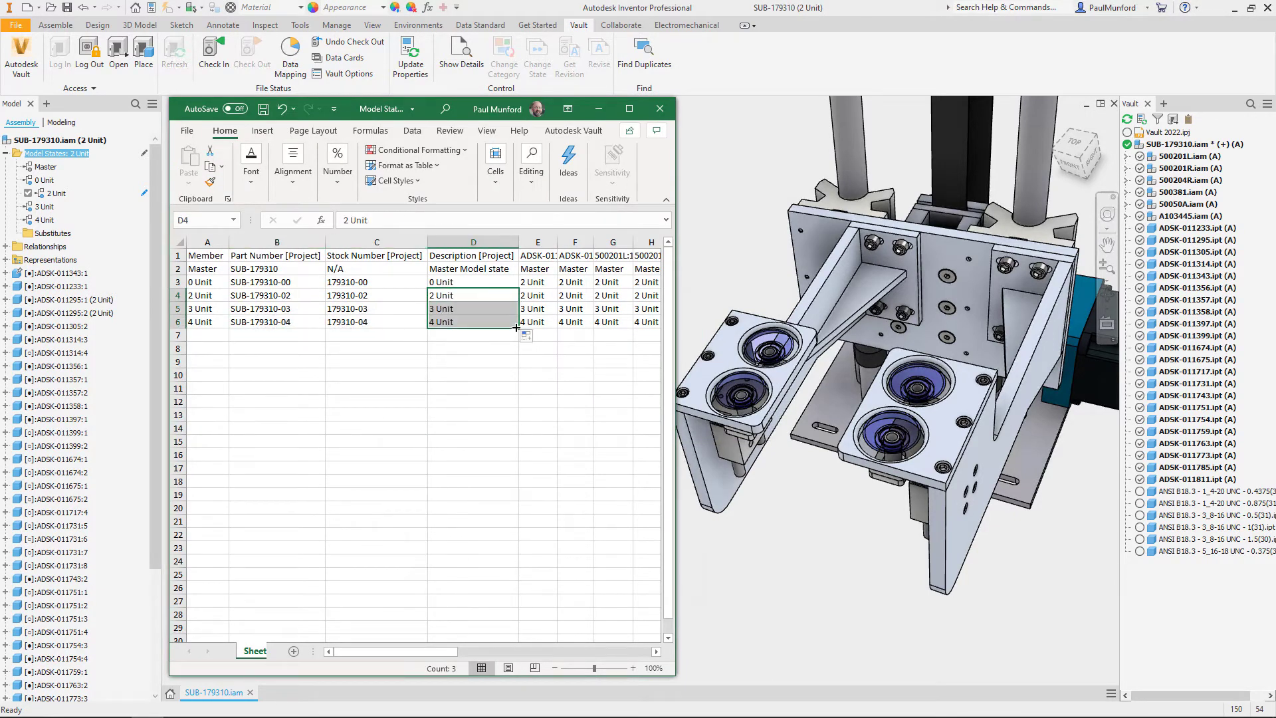
Show SUB-179310's vault details and run Assign/Update Item on the assembly
left_click(460, 59)
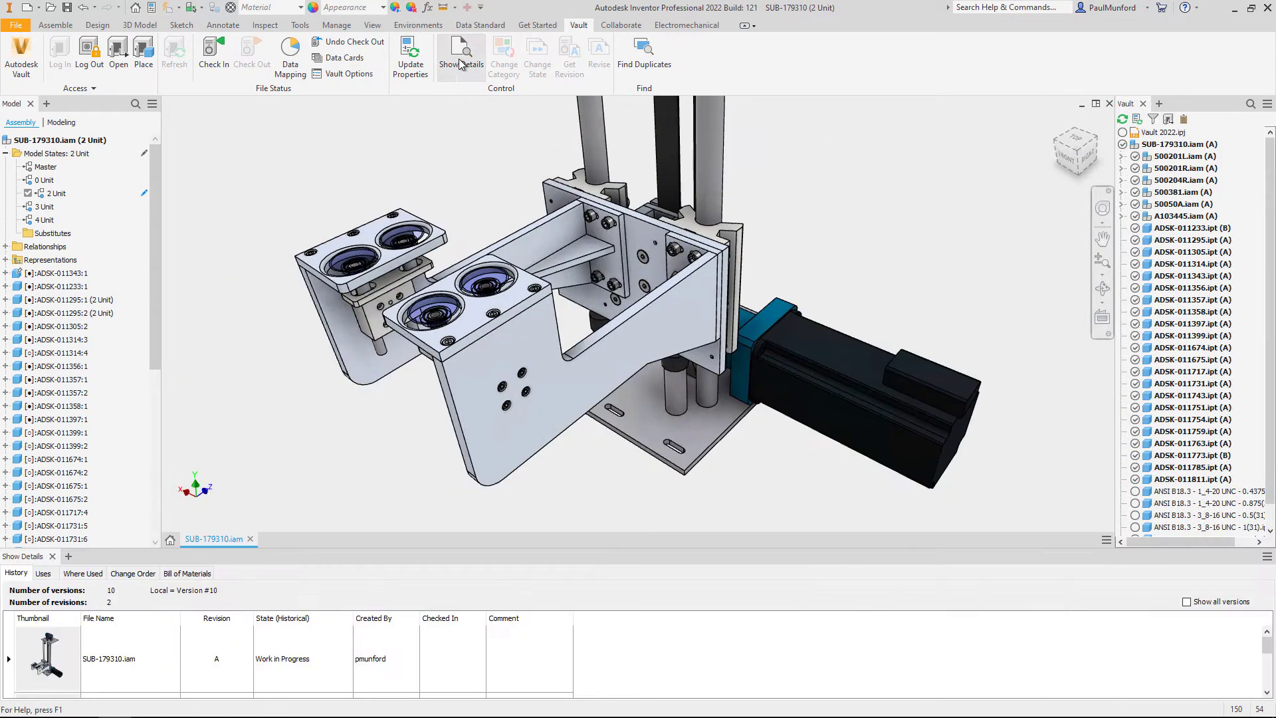
right_click(54, 633)
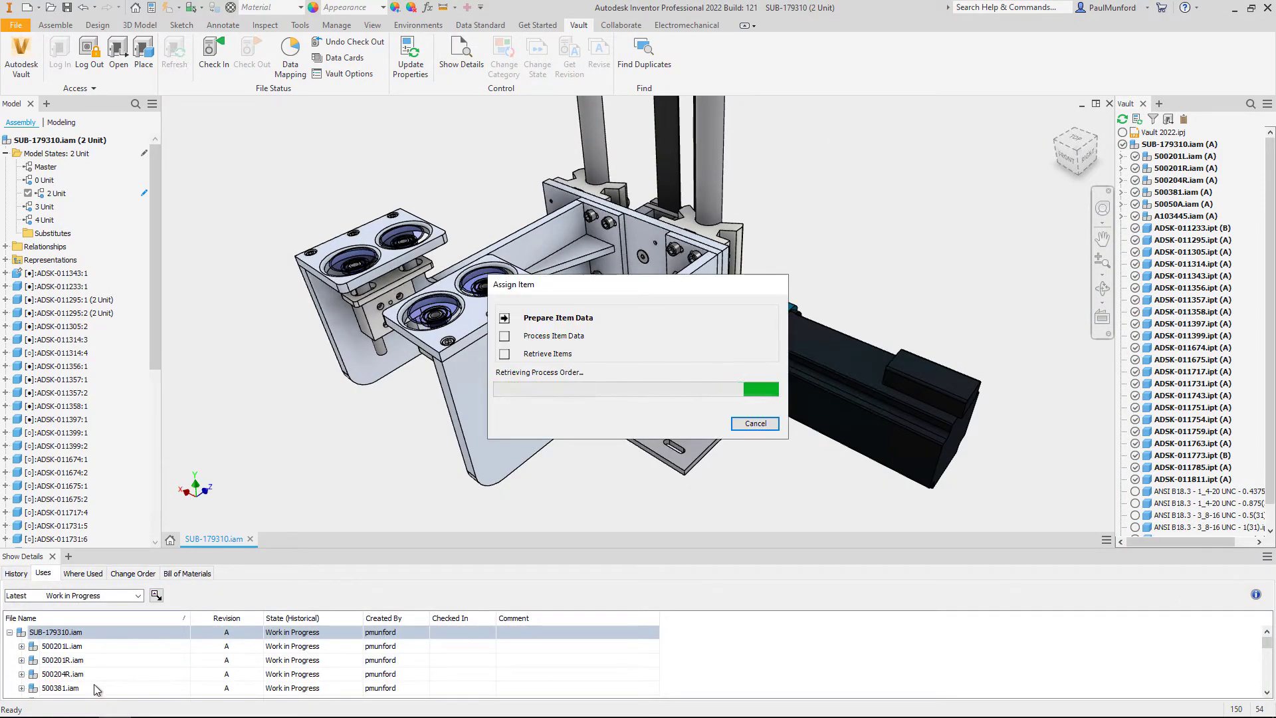
left_click(186, 573)
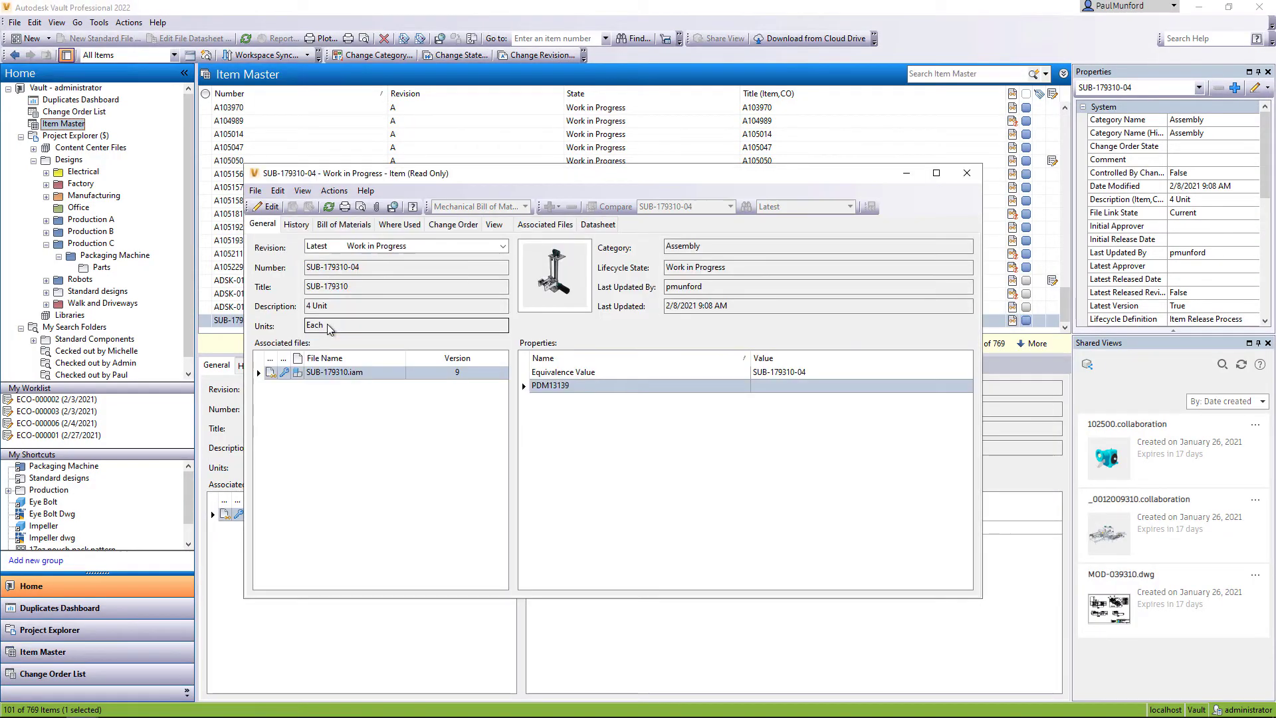
Display the multi-level bill of materials of item SUB-179310-04
left_click(728, 206)
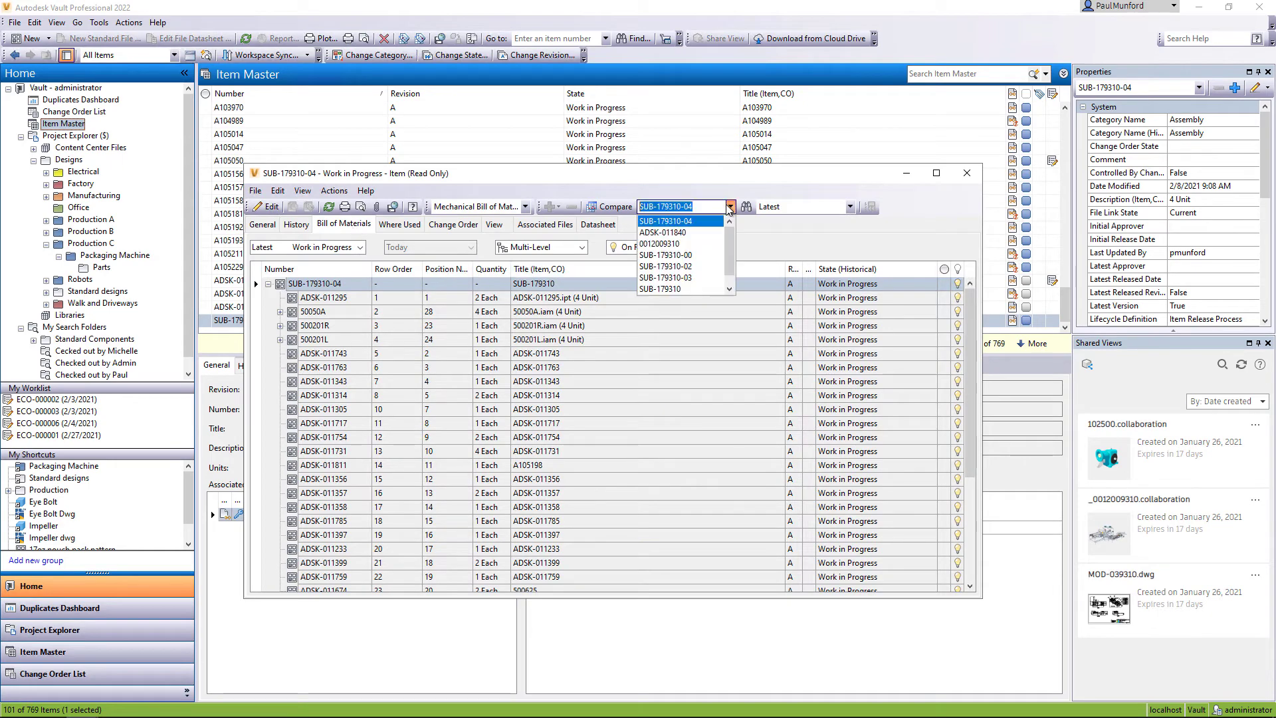